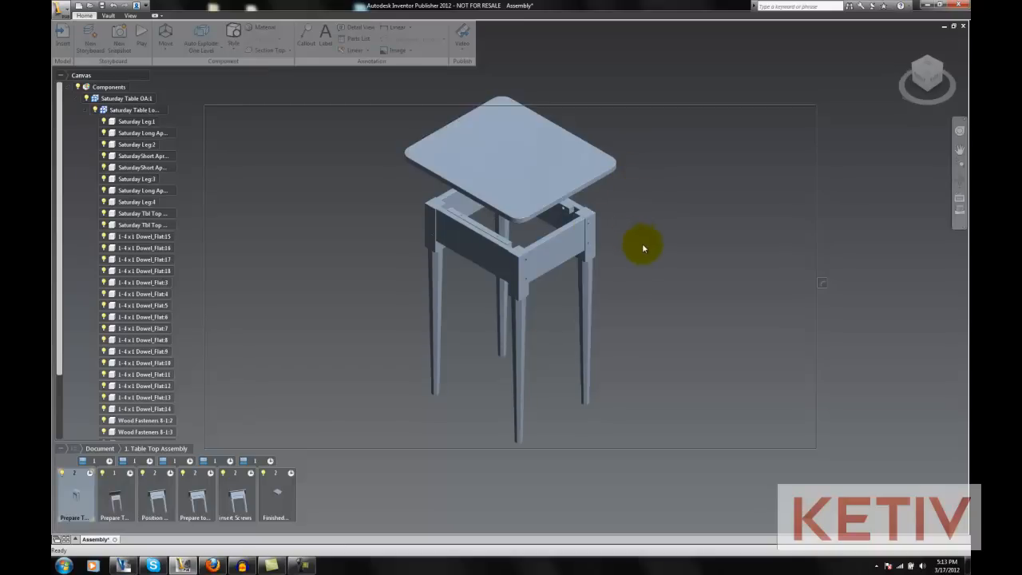
mouse_move(316, 321)
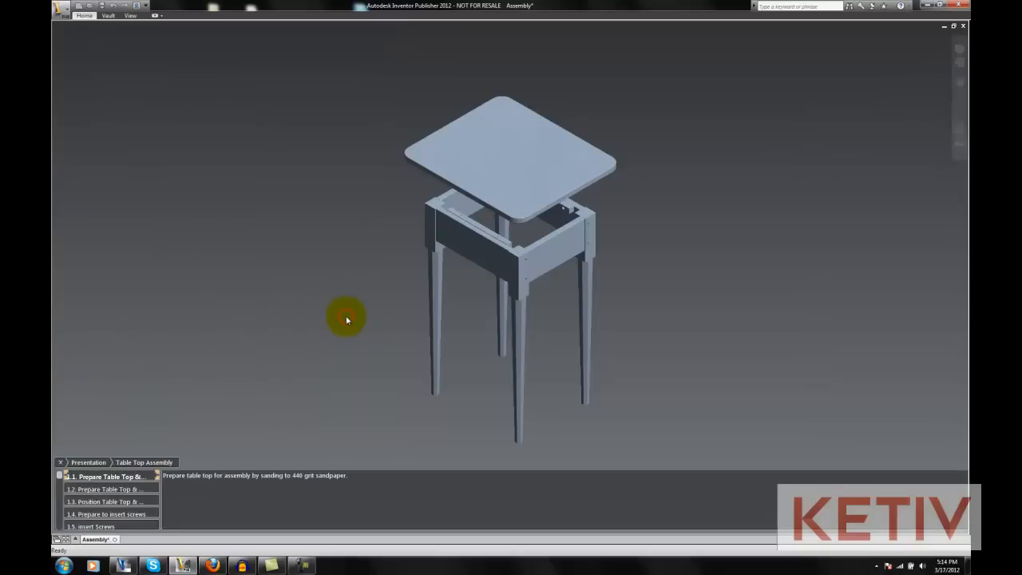
mouse_move(369, 307)
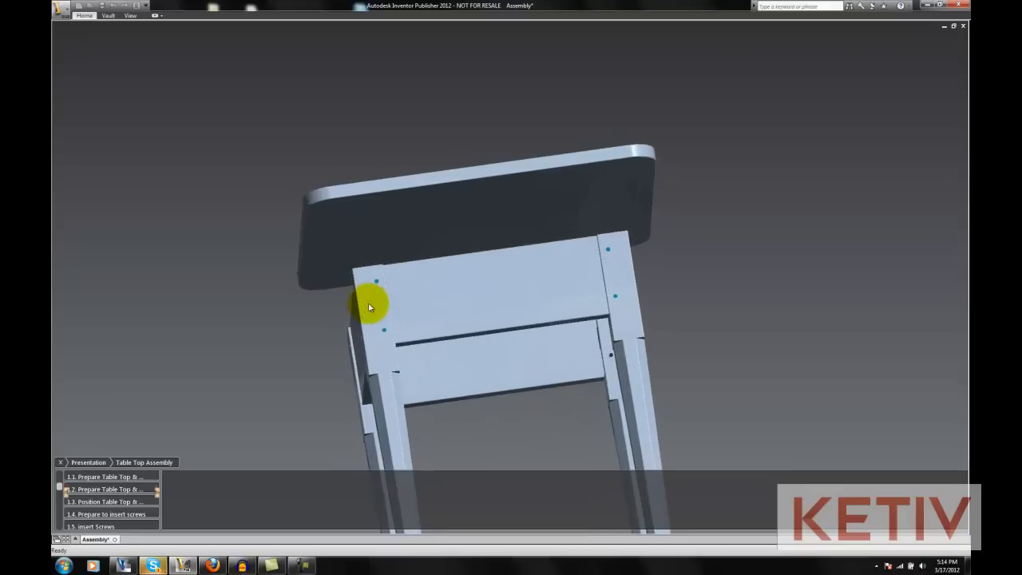
- Advance to steps 1.4 and 1.5 Insert Screws, then exit the presentation to editing
click(109, 502)
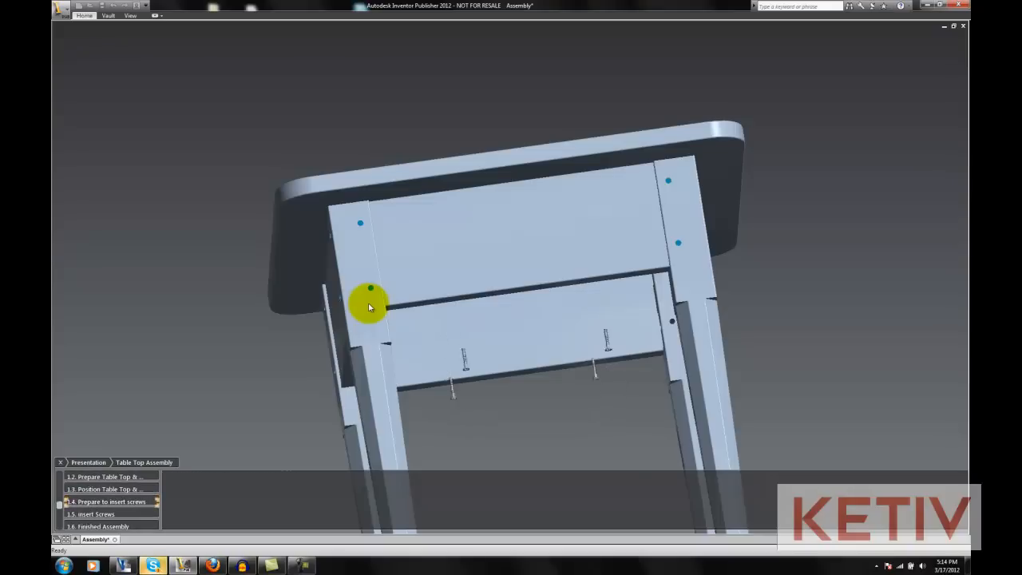
click(98, 514)
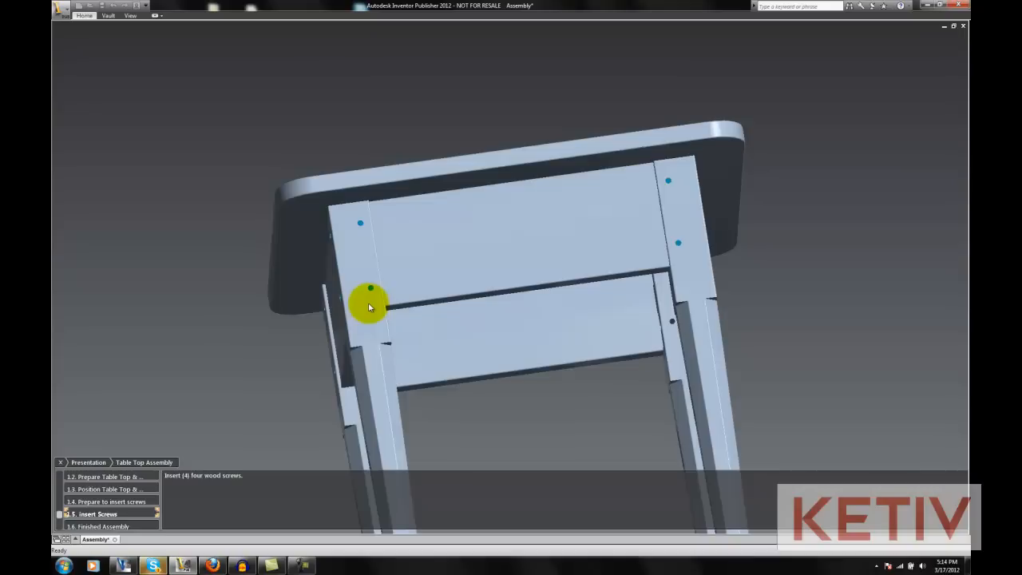
mouse_move(290, 204)
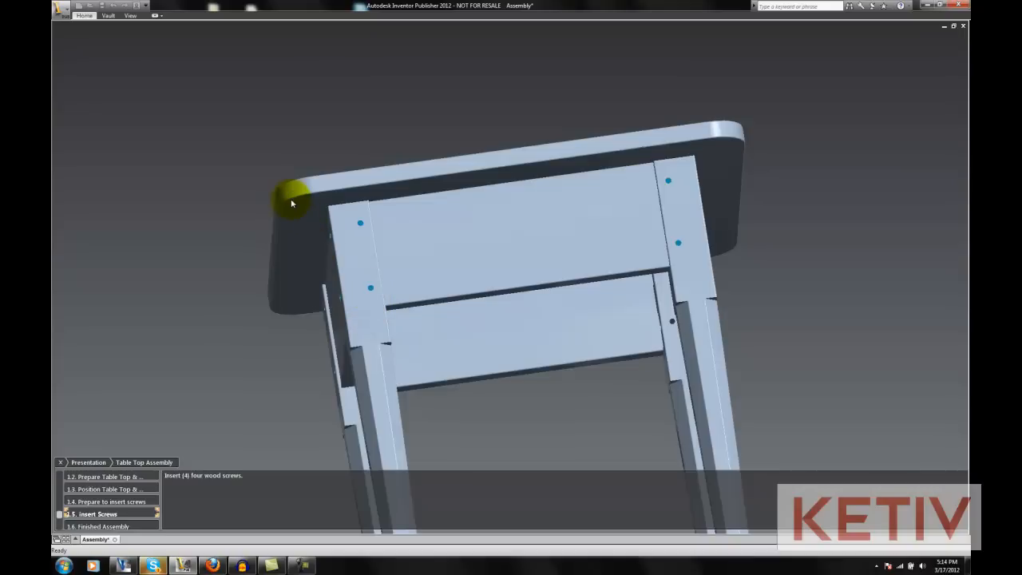
mouse_move(246, 133)
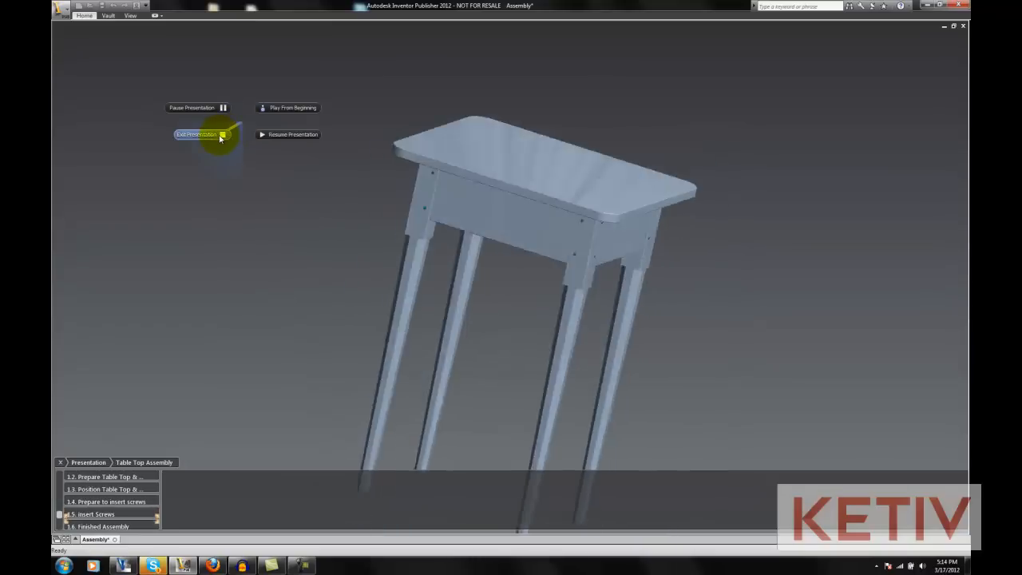
click(195, 134)
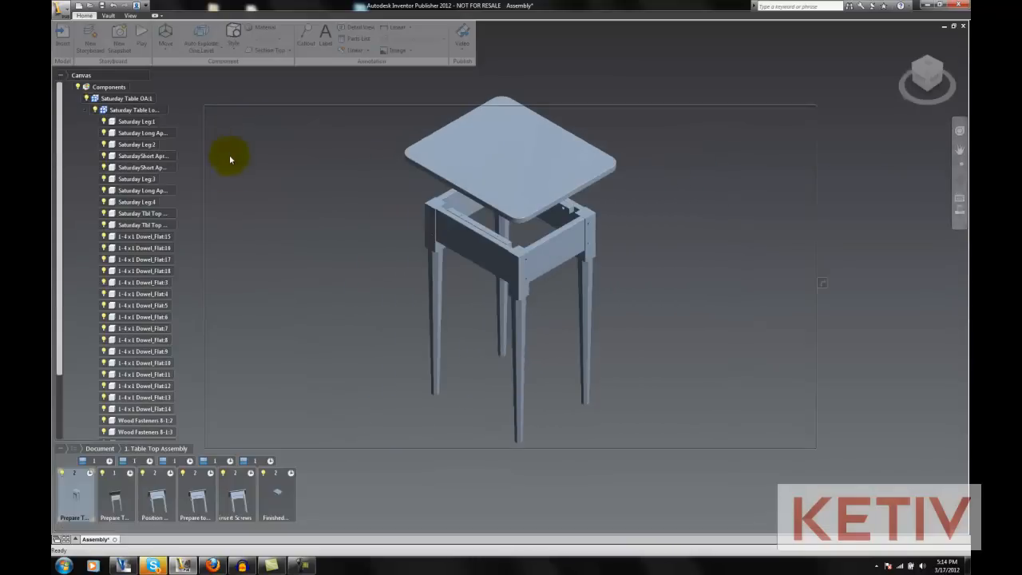
- In the Insert Screws snapshot, give the apron a ghost display style so the screws show
click(237, 492)
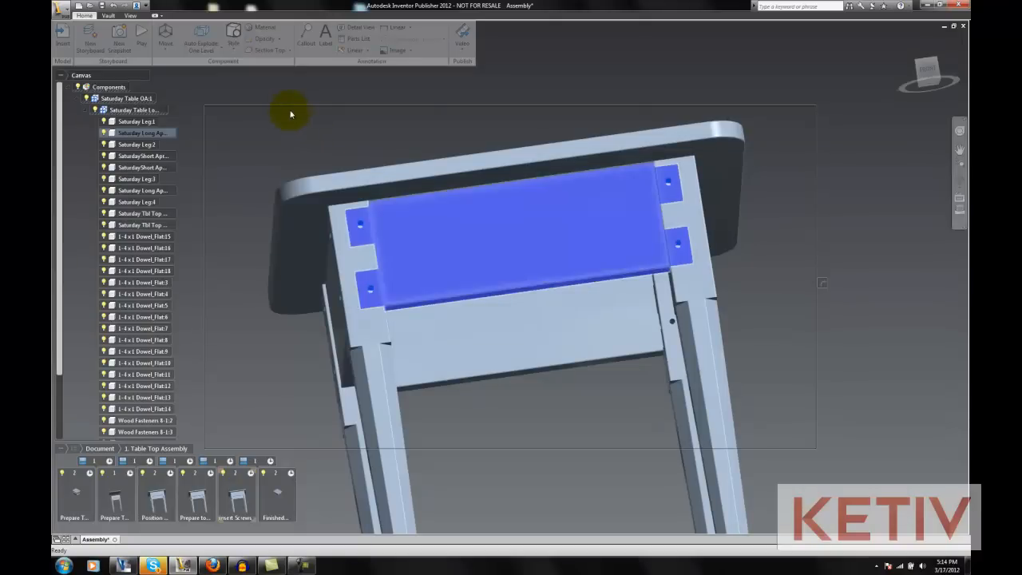
click(233, 39)
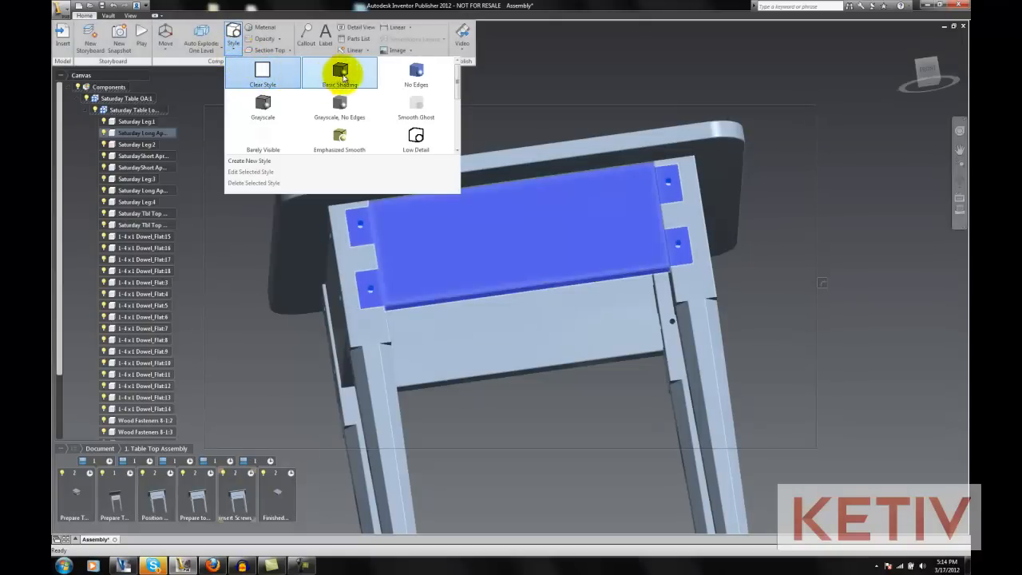
mouse_move(262, 140)
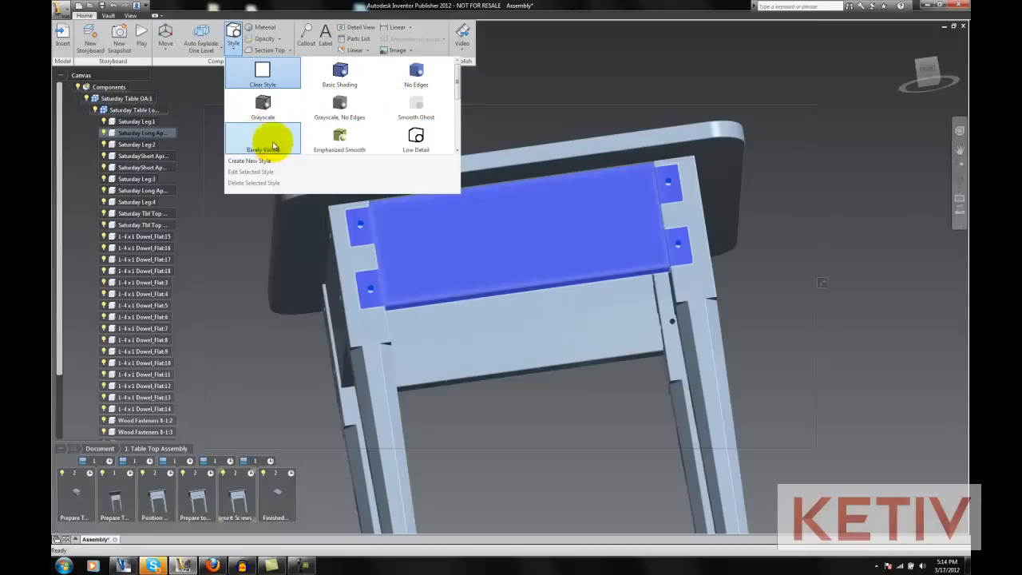
mouse_move(415, 106)
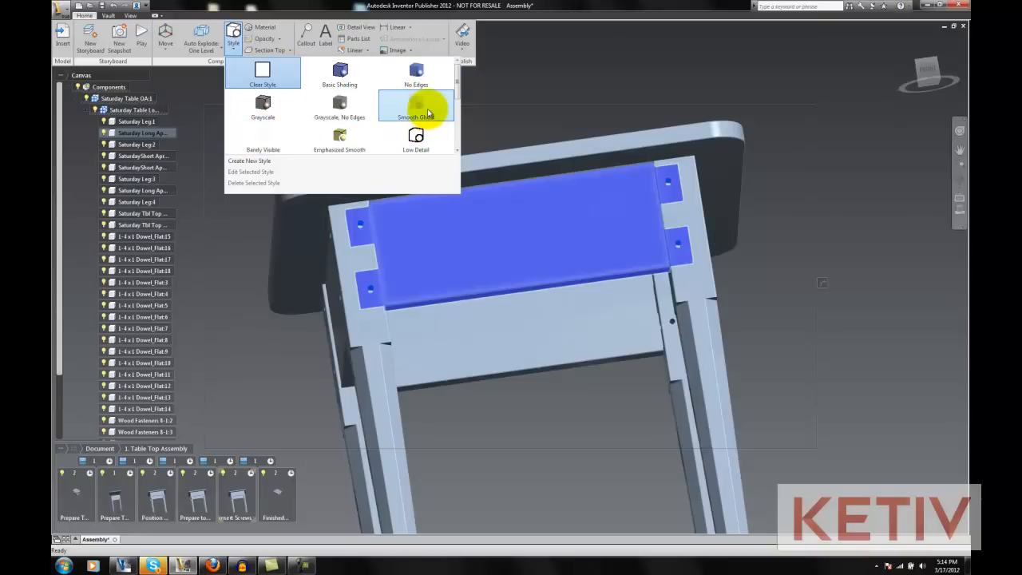
click(415, 106)
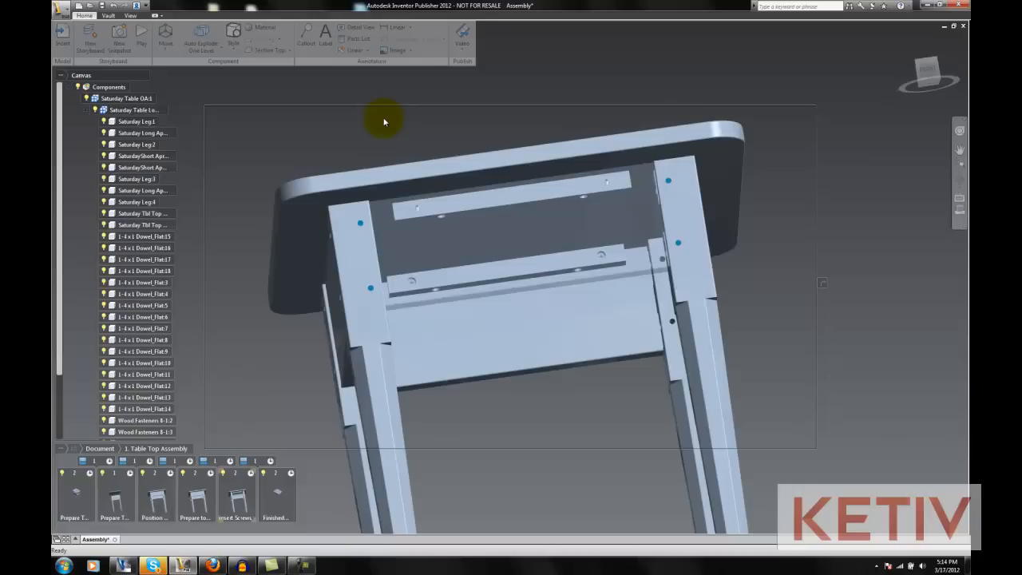
mouse_move(335, 129)
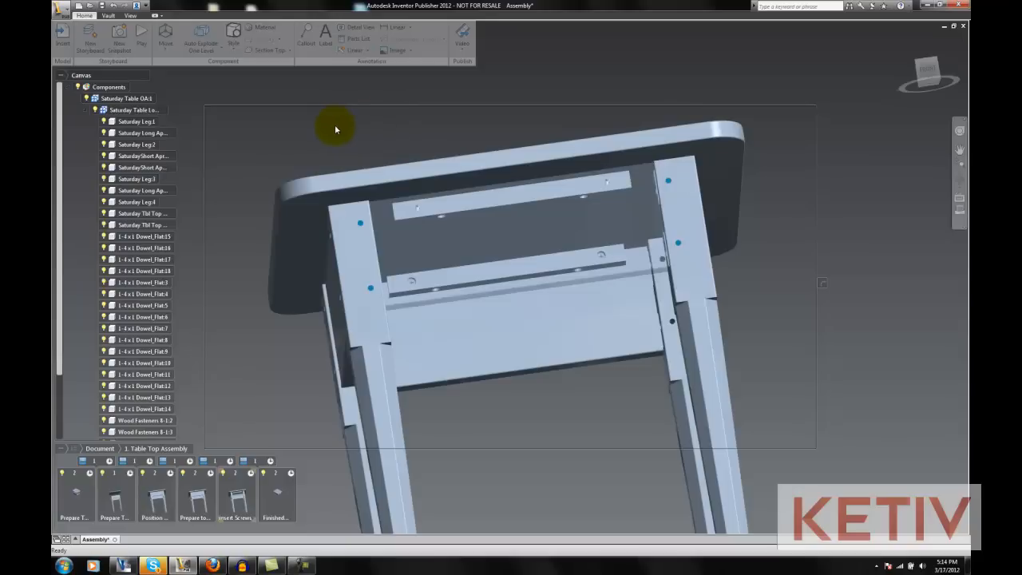
- Replay the presentation from the snapshot's right-click view options
right_click(336, 130)
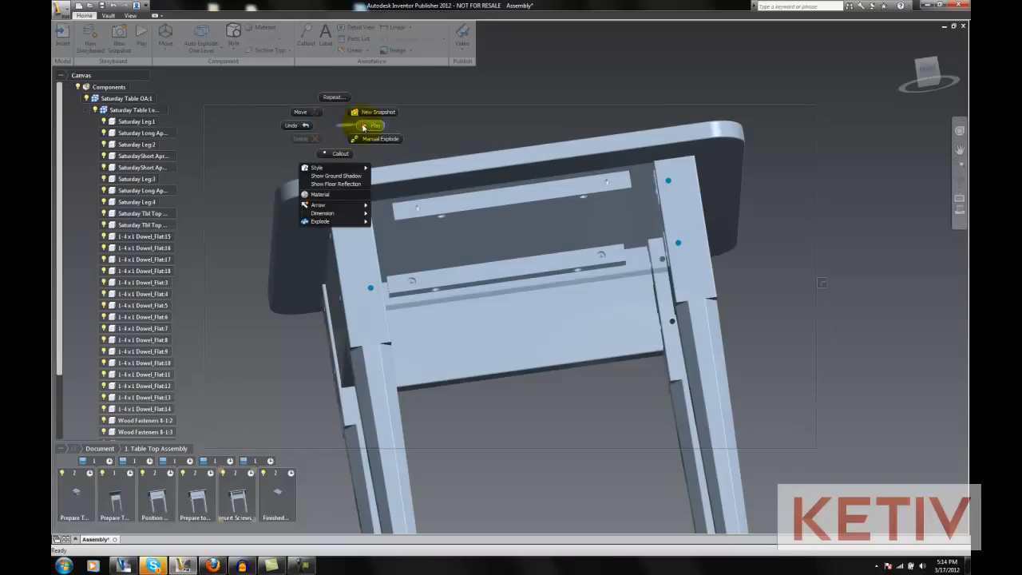
click(376, 125)
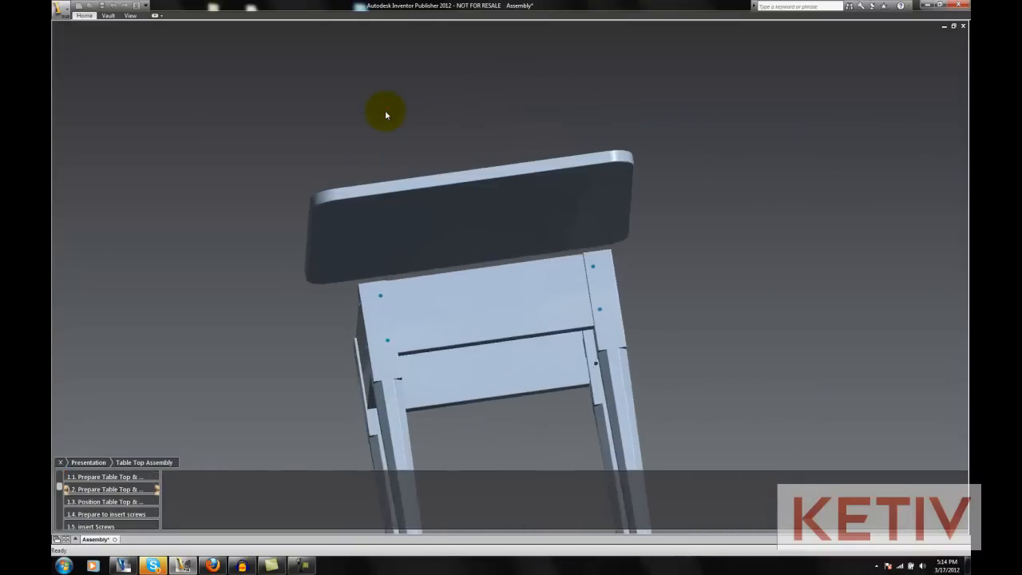
- Advance through steps 1.3 and 1.4 to 1.5 Insert Screws showing the ghosted apron
click(105, 501)
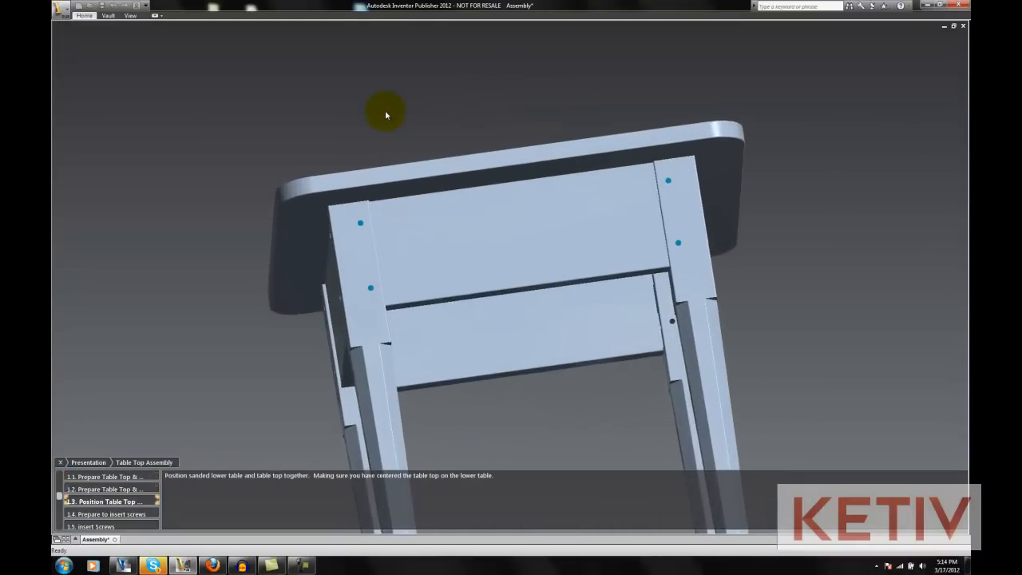
click(110, 515)
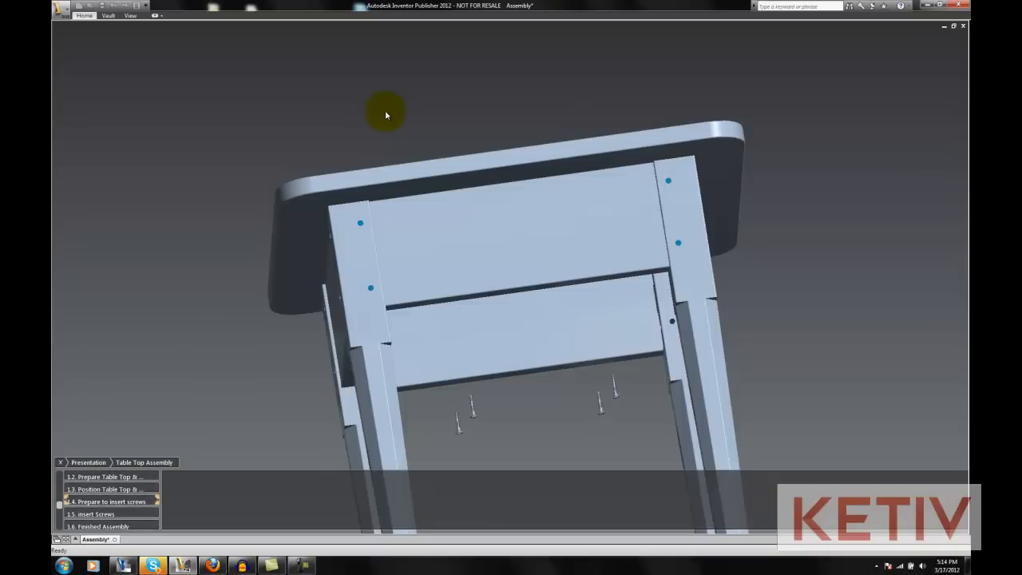
click(96, 514)
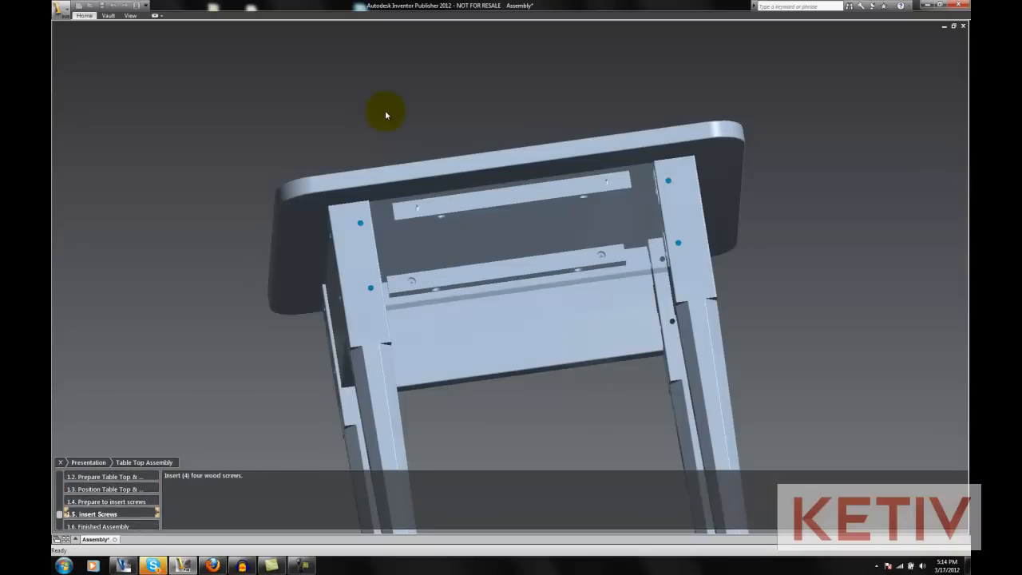